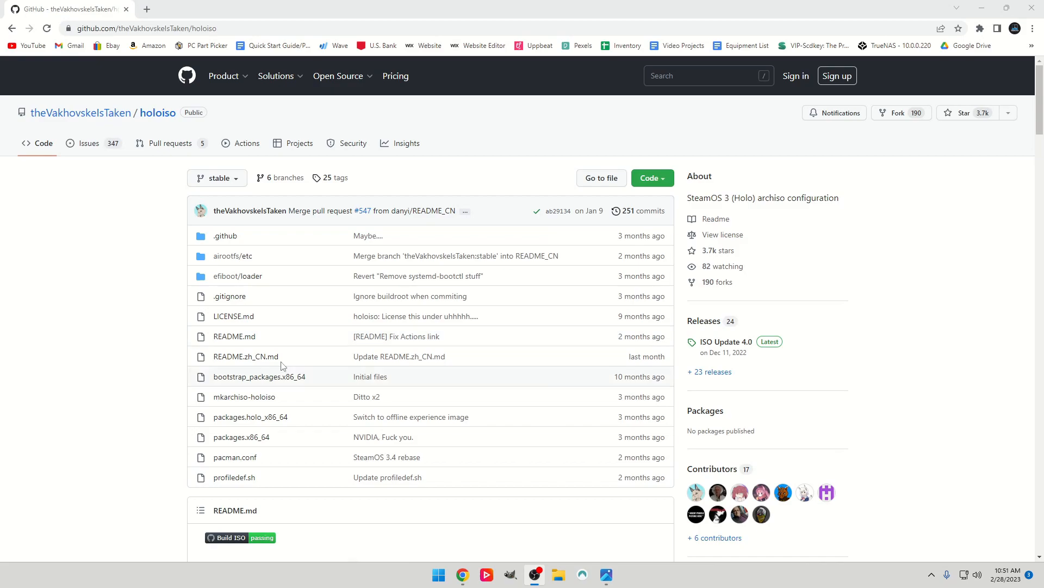
# Scroll the HoloISO README down to its installation prerequisites and steps
pyautogui.scroll(-3)
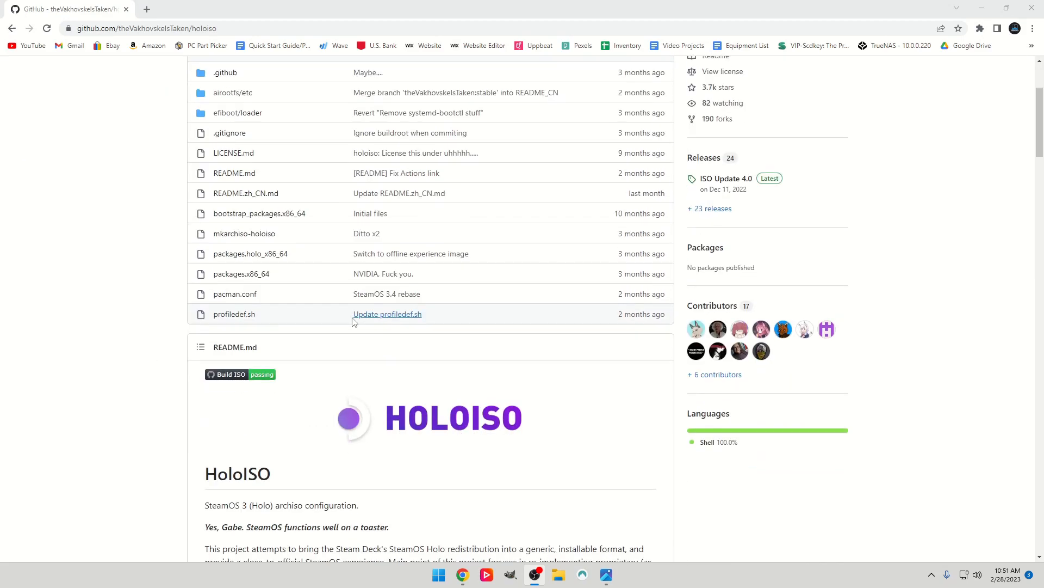
pyautogui.moveTo(363, 375)
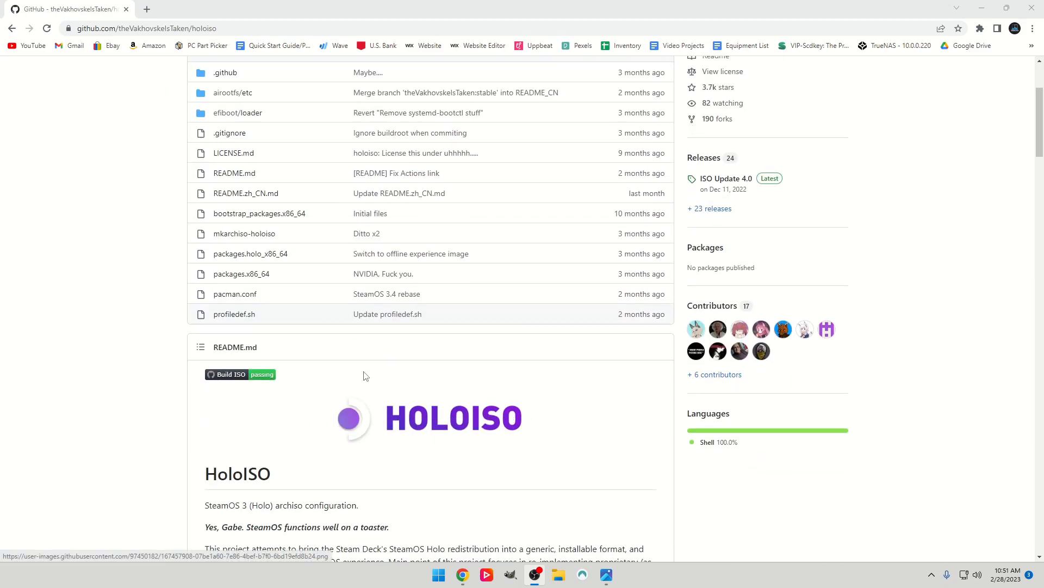
pyautogui.scroll(3)
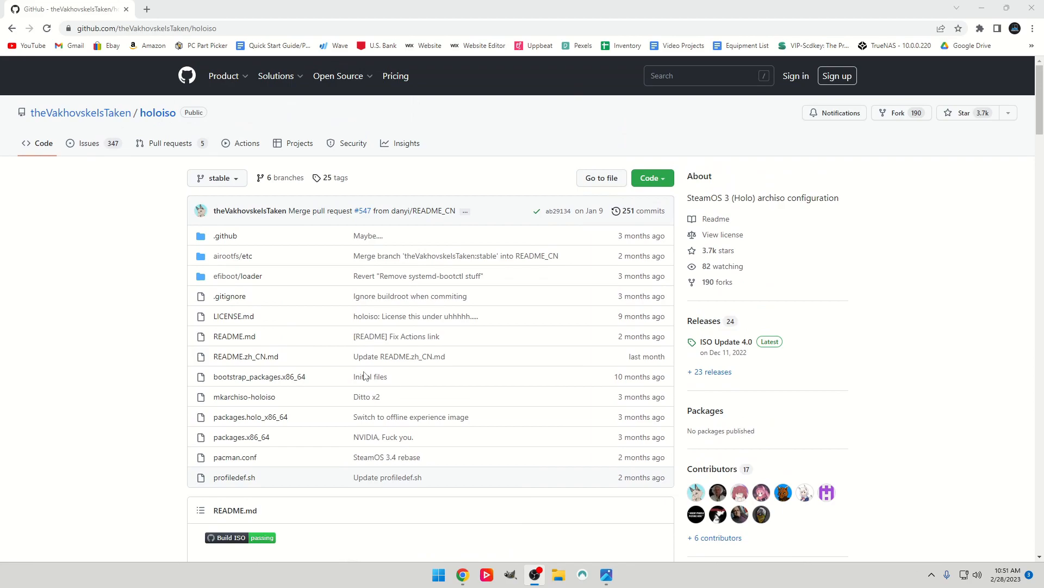
pyautogui.moveTo(369, 377)
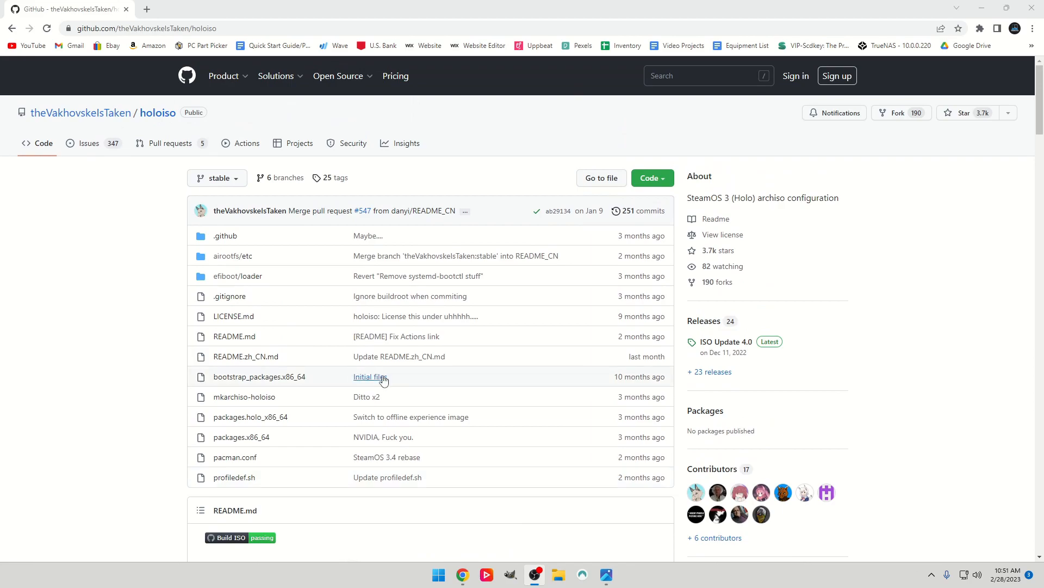
pyautogui.scroll(-3)
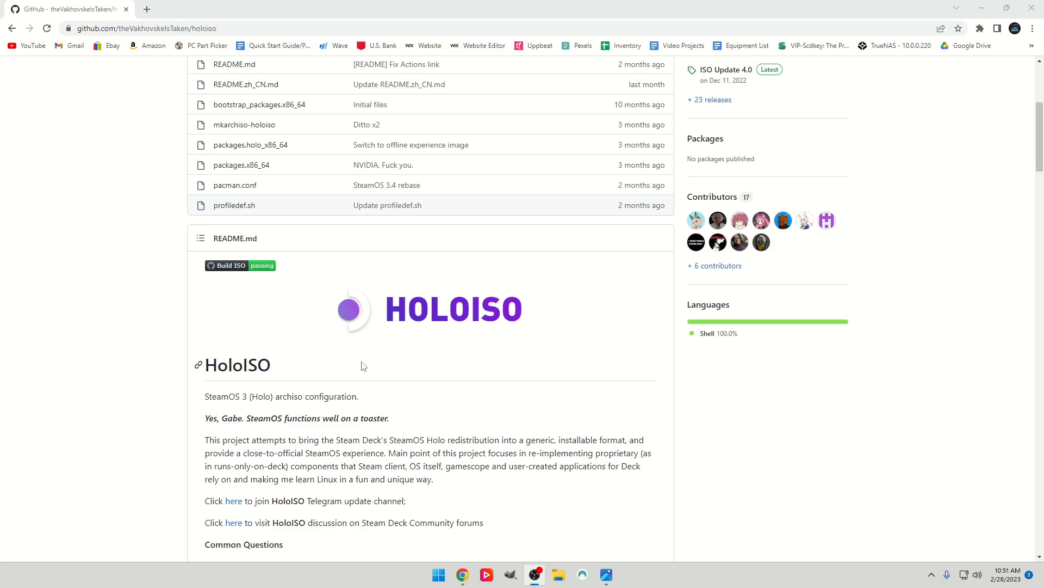
pyautogui.scroll(-3)
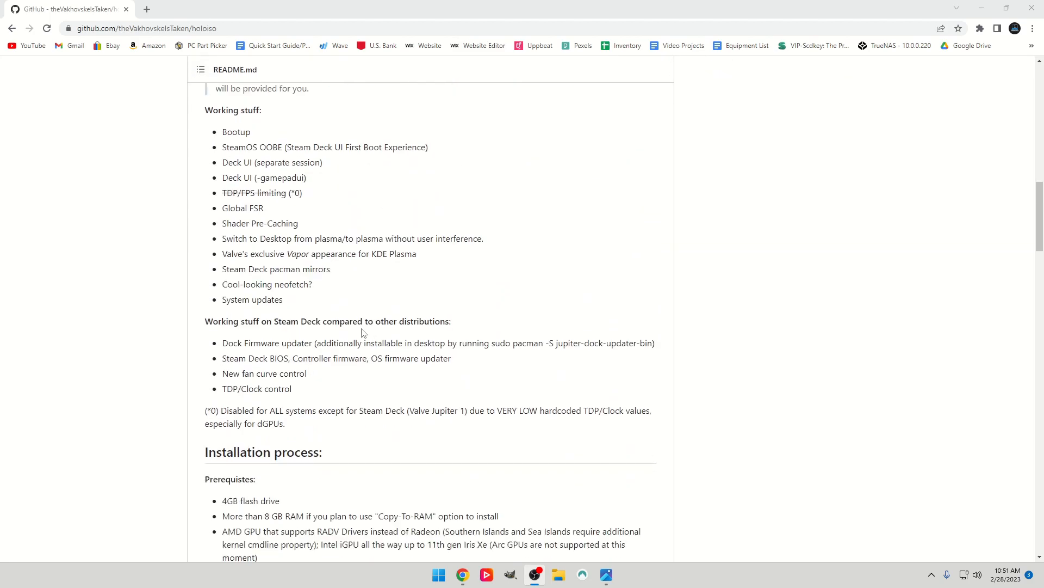
pyautogui.scroll(-3)
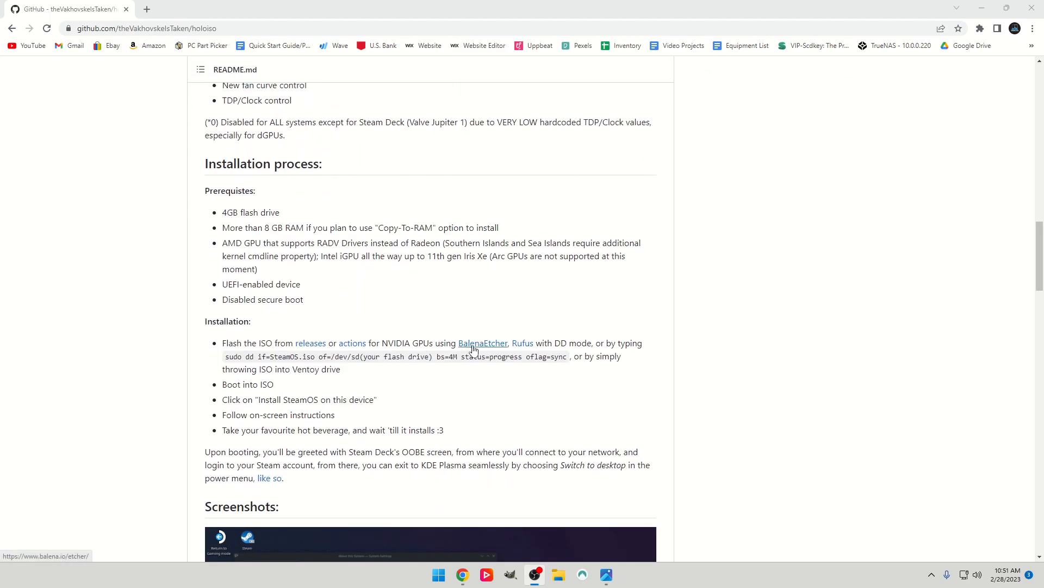
# Open the balenaEtcher site from the README and scroll to its OS download list
pyautogui.click(483, 342)
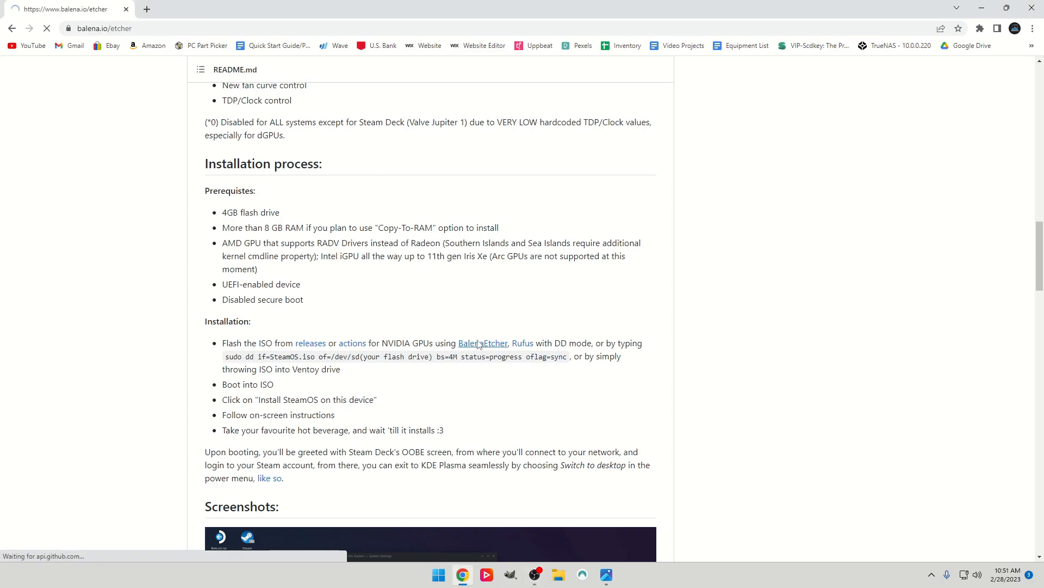
pyautogui.click(483, 344)
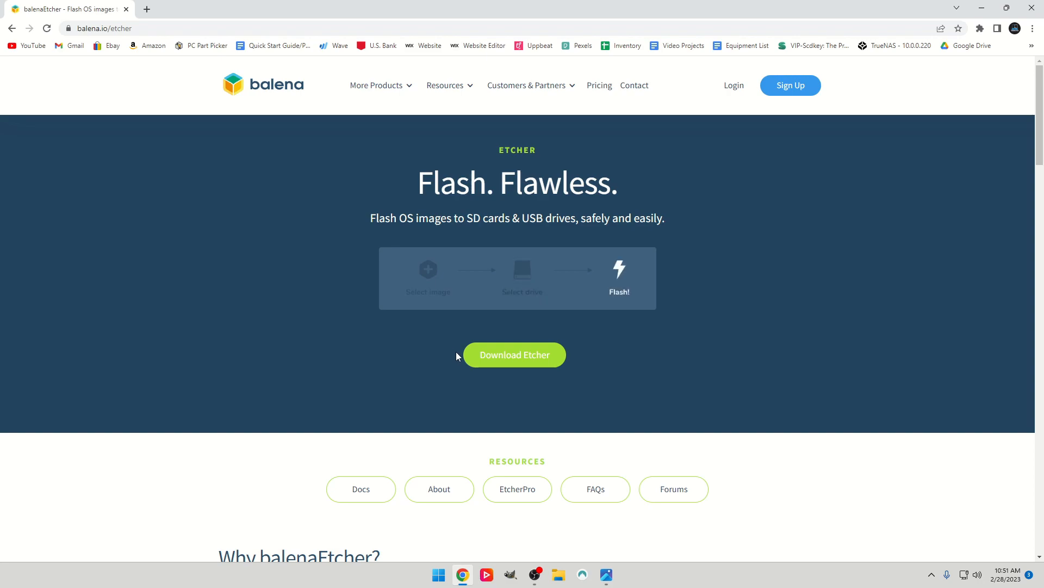
pyautogui.moveTo(484, 359)
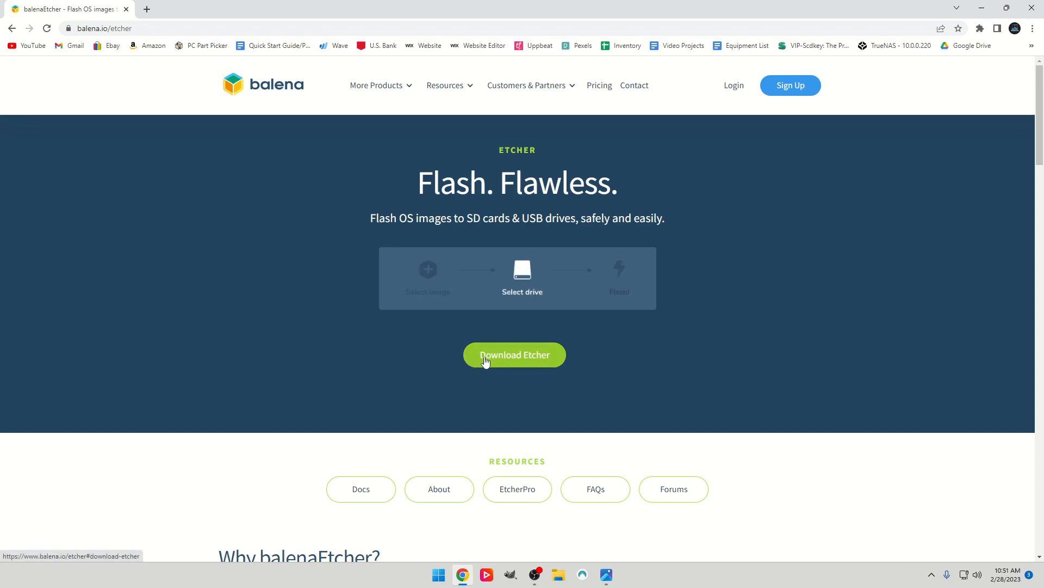
pyautogui.click(514, 355)
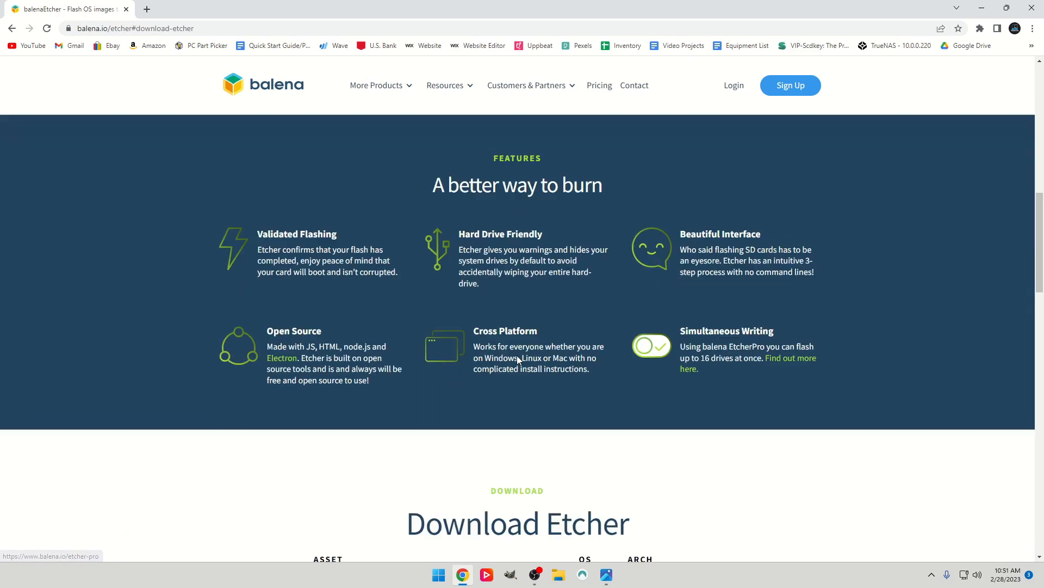
pyautogui.scroll(-3)
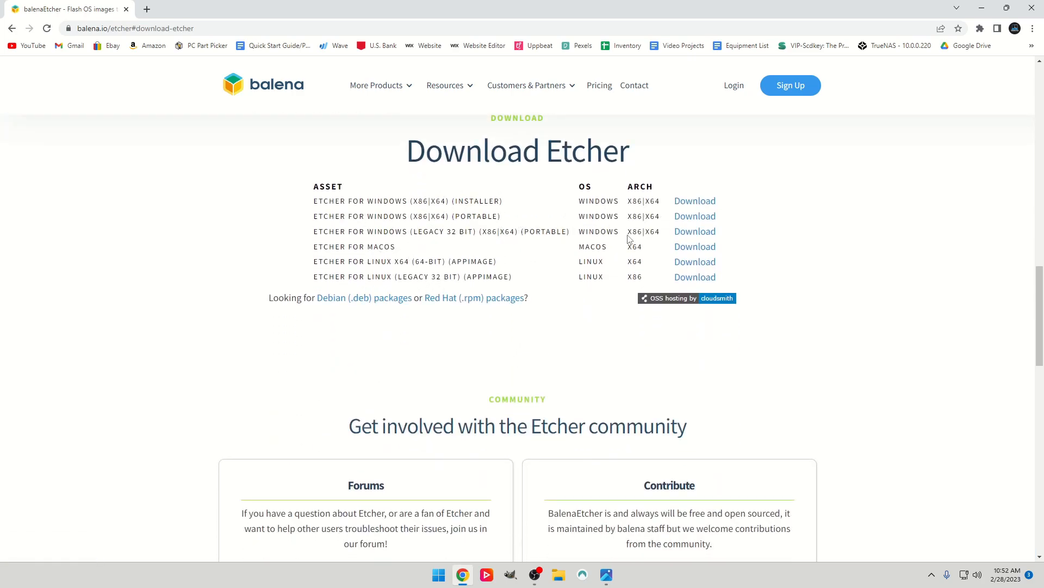
# Save the Etcher for Windows installer to the Desktop, then return to the HoloISO repository
pyautogui.click(695, 201)
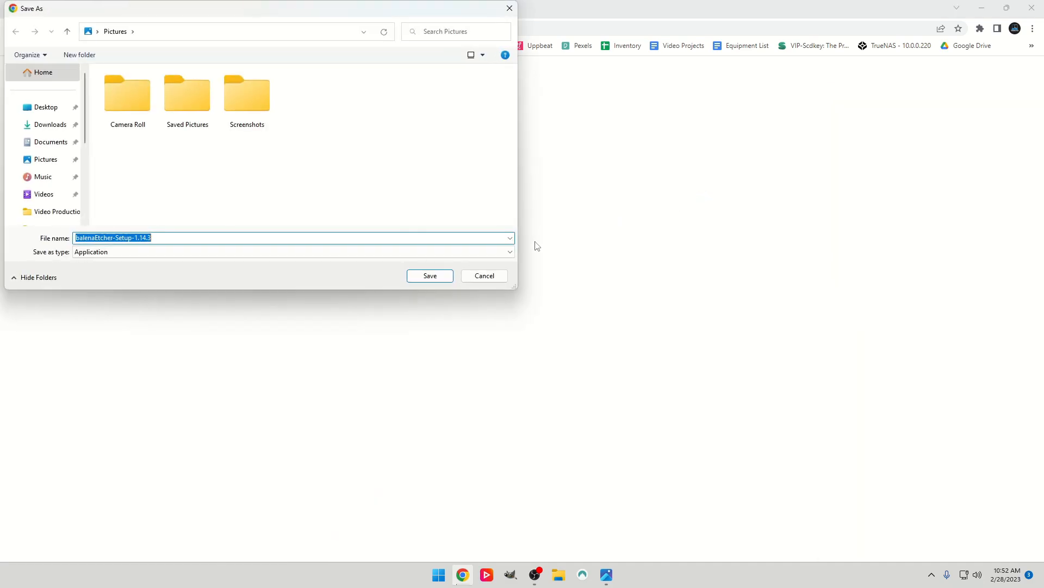
pyautogui.moveTo(50, 125)
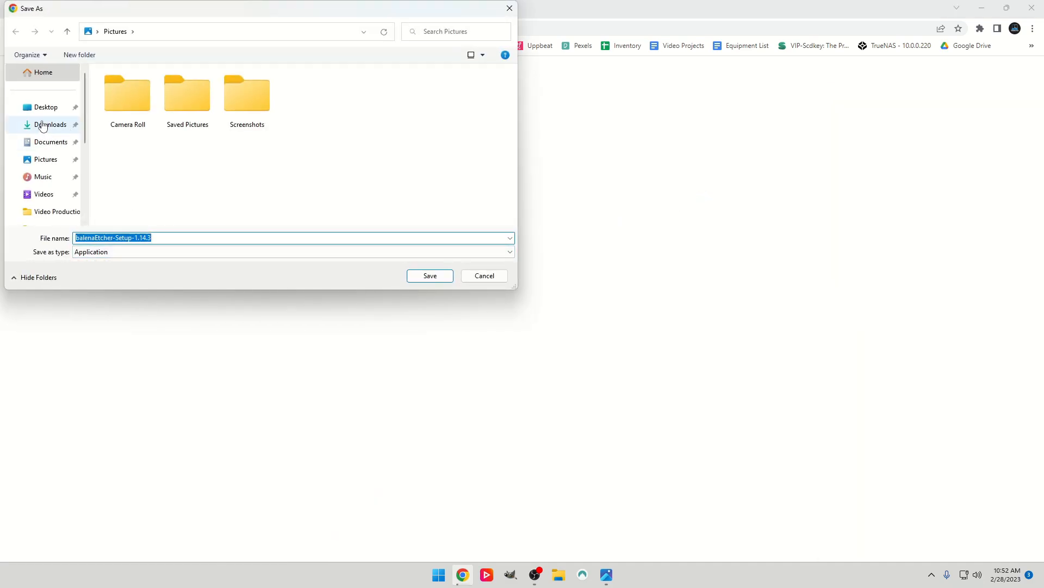
pyautogui.click(45, 107)
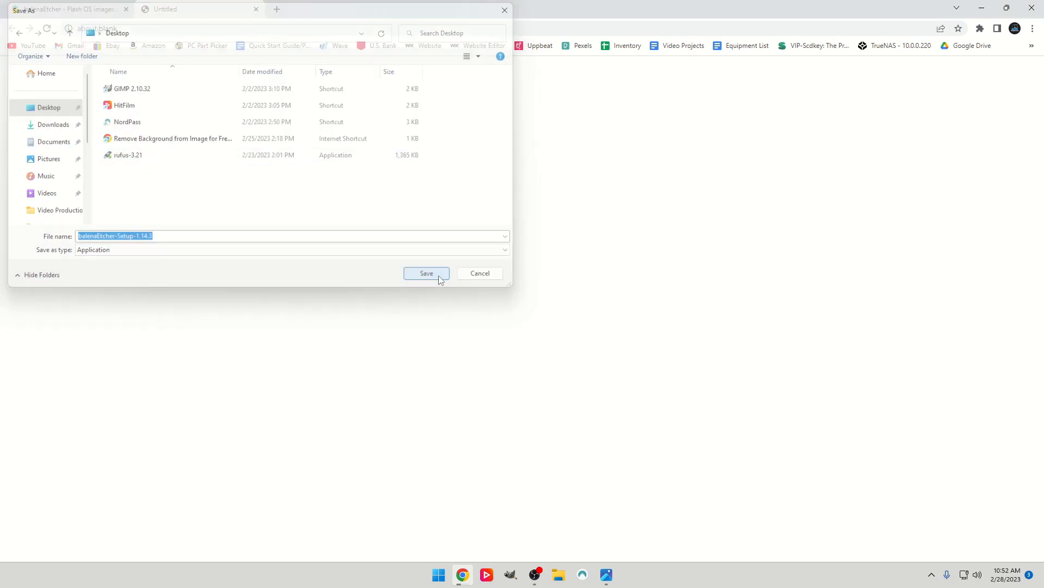
pyautogui.click(427, 273)
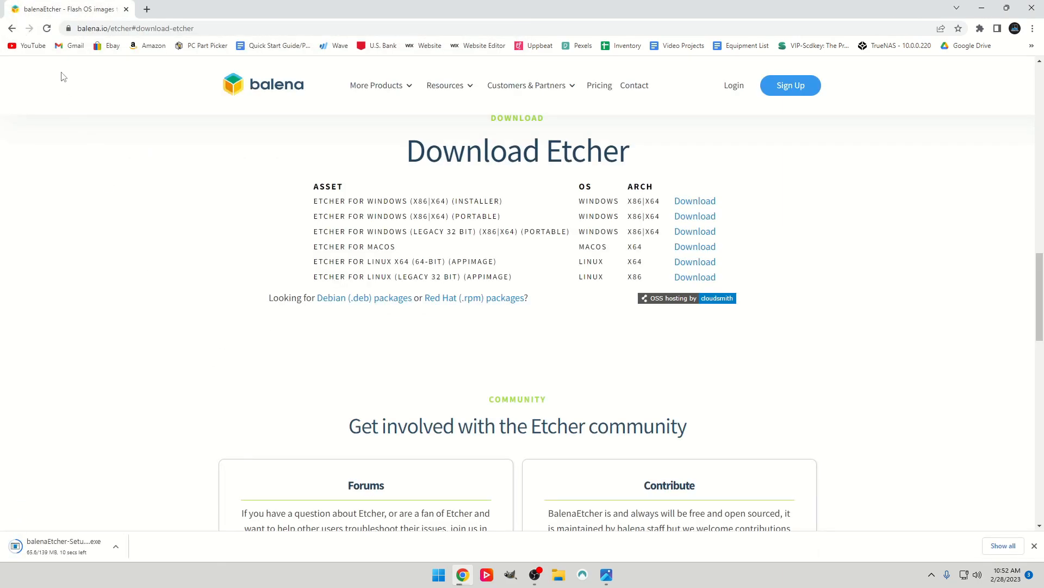
pyautogui.click(143, 28)
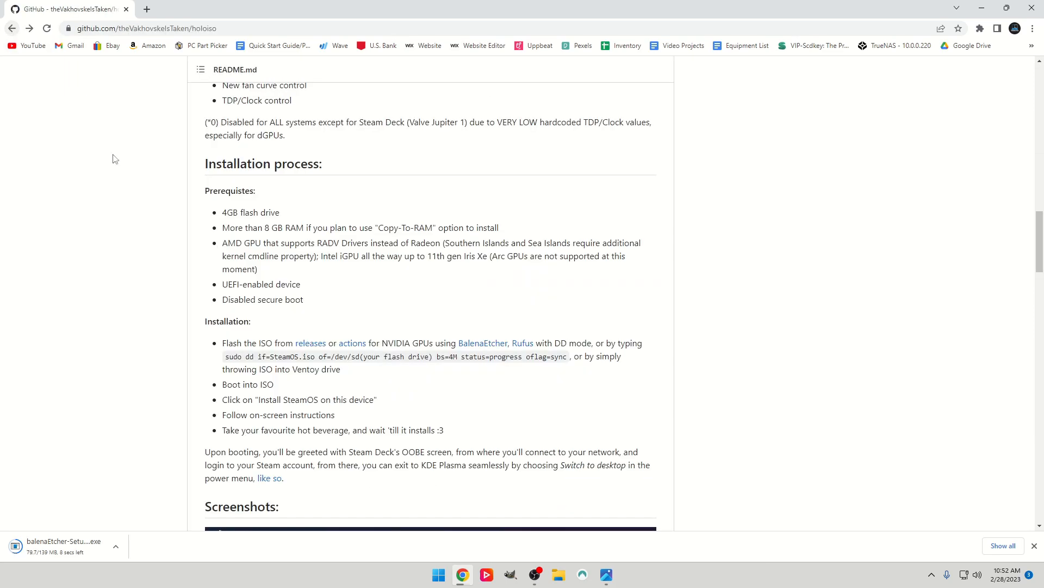
pyautogui.scroll(3)
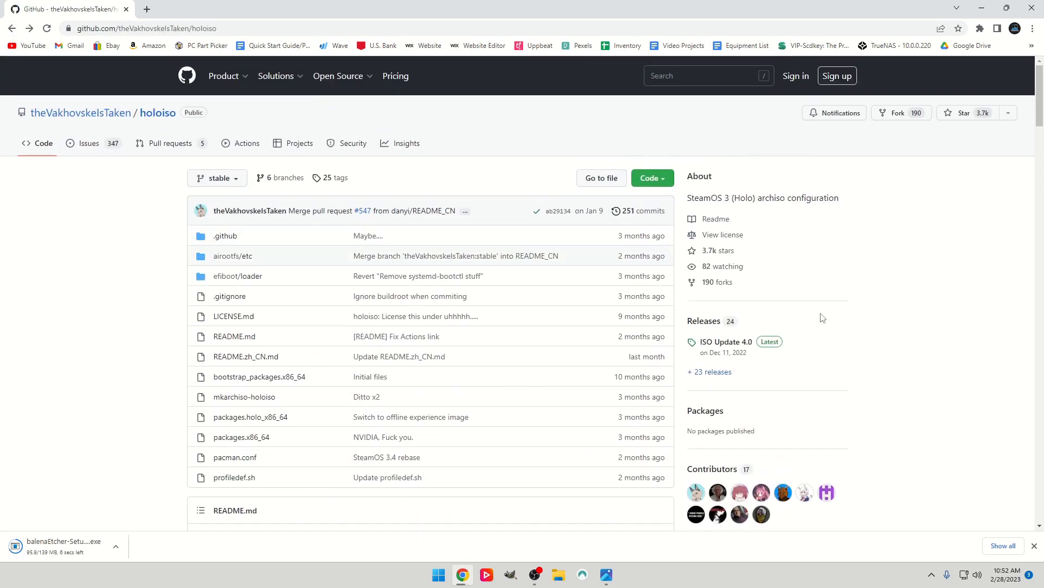
pyautogui.moveTo(707, 363)
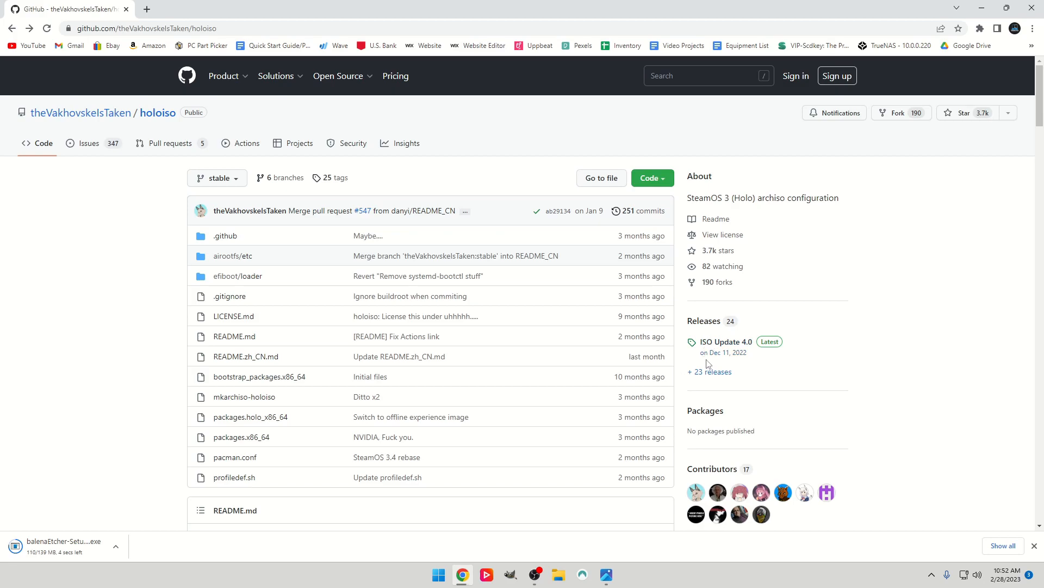
# Open HoloISO releases and scroll ISO Update 4.0 down to its download links
pyautogui.click(709, 371)
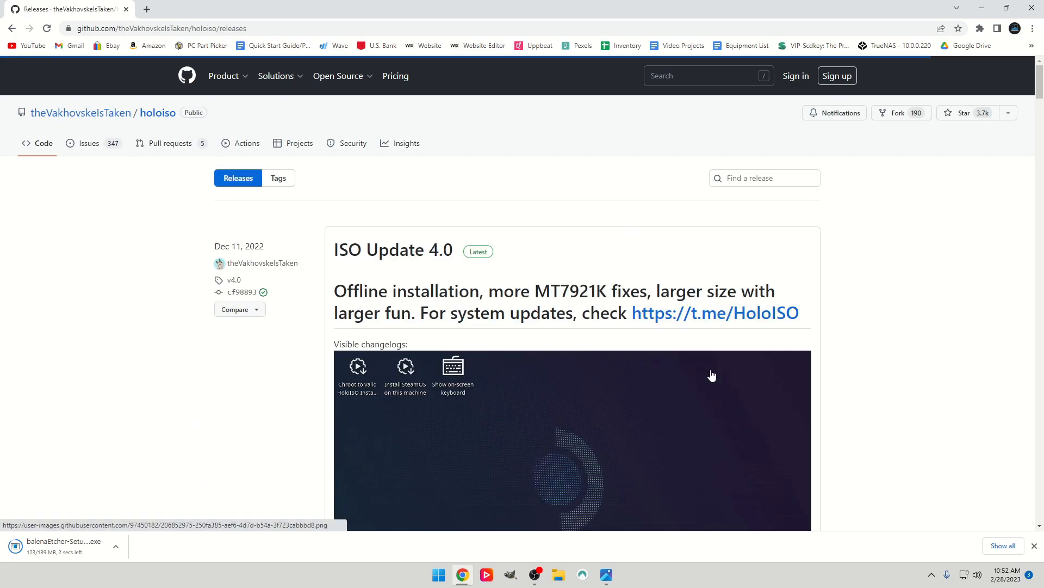
pyautogui.moveTo(434, 287)
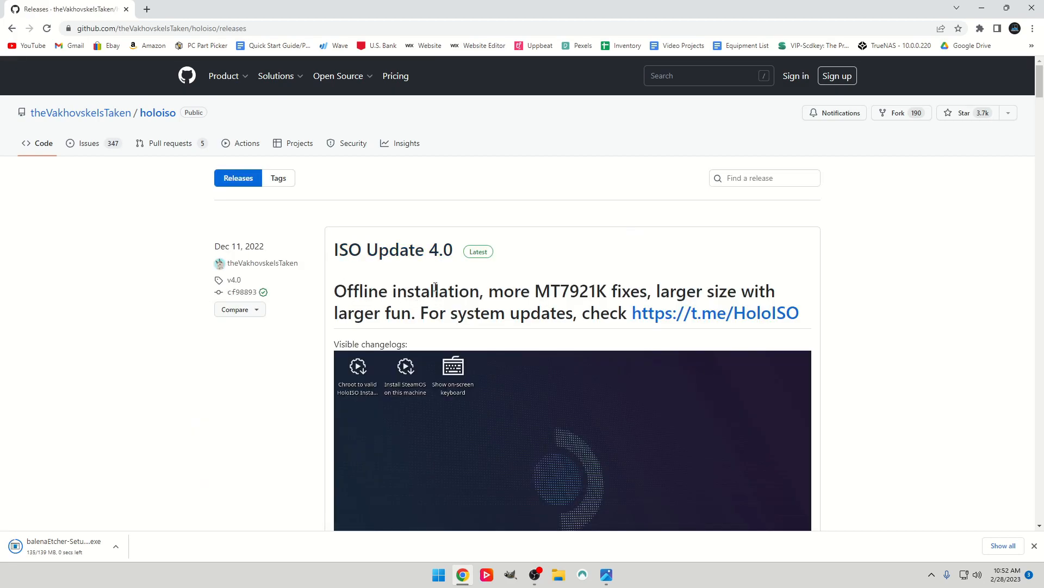
pyautogui.scroll(-3)
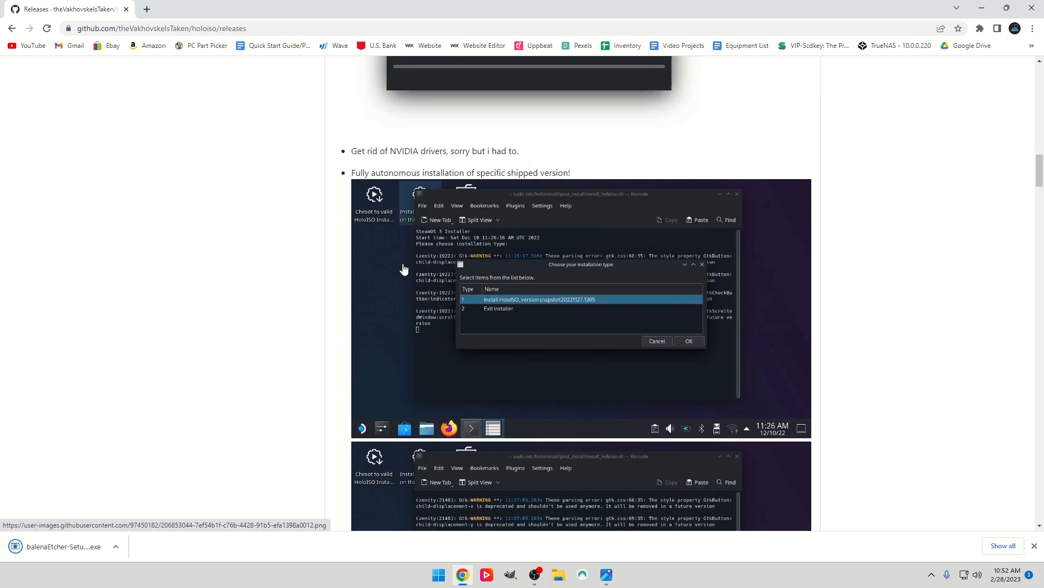
pyautogui.scroll(-3)
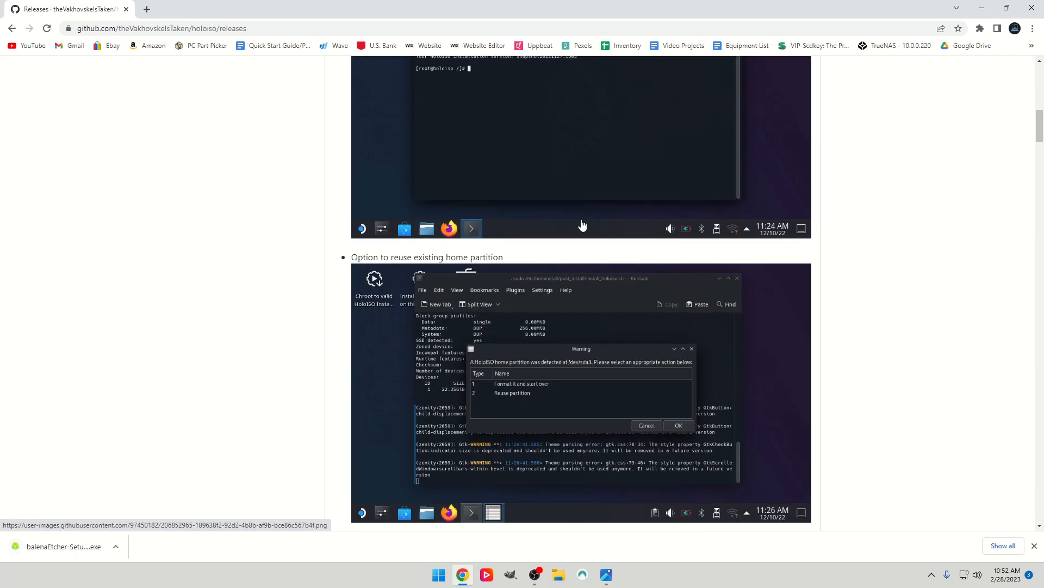
pyautogui.scroll(-3)
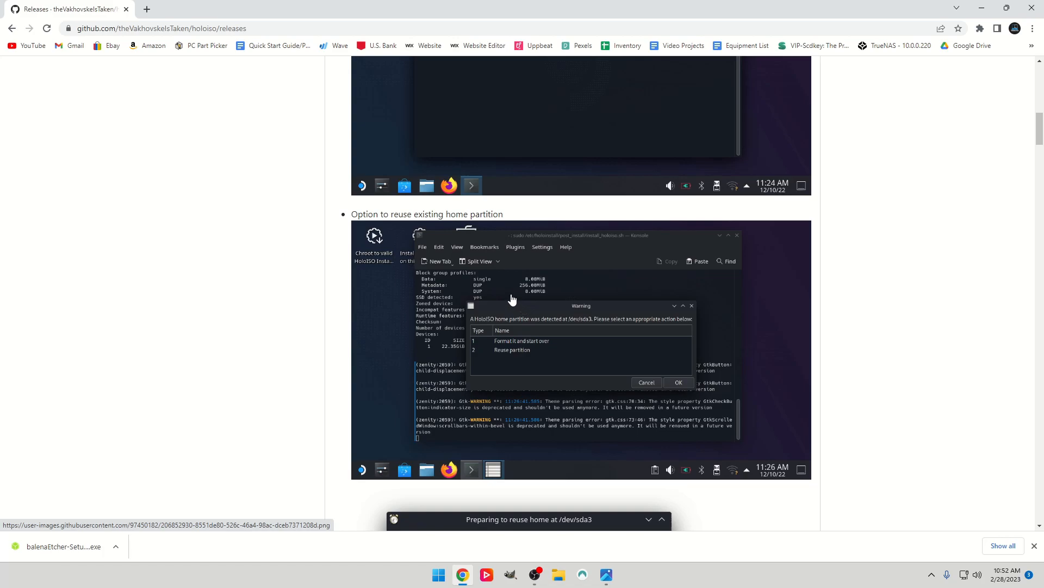
pyautogui.scroll(-3)
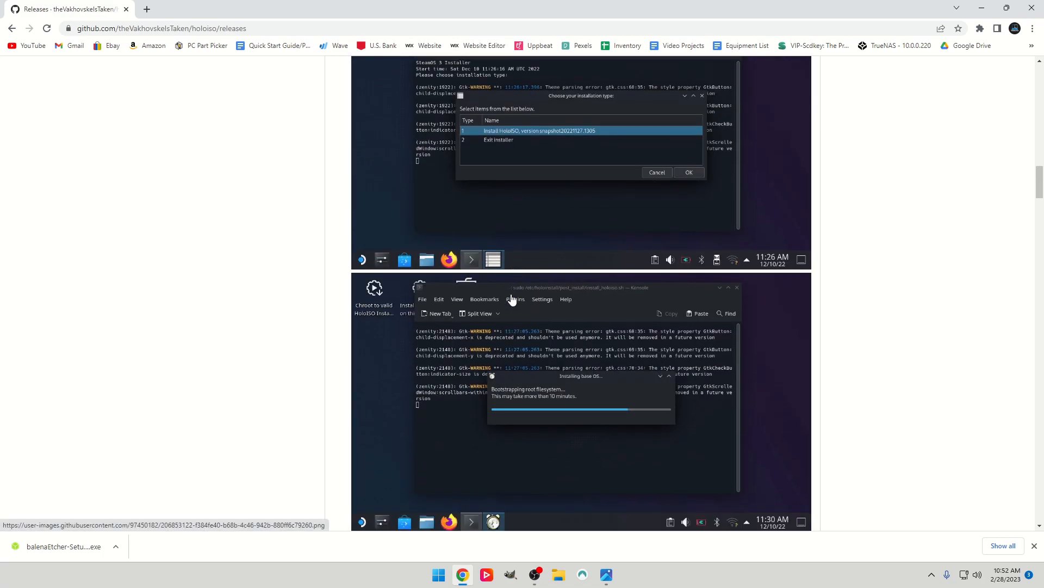
pyautogui.scroll(-3)
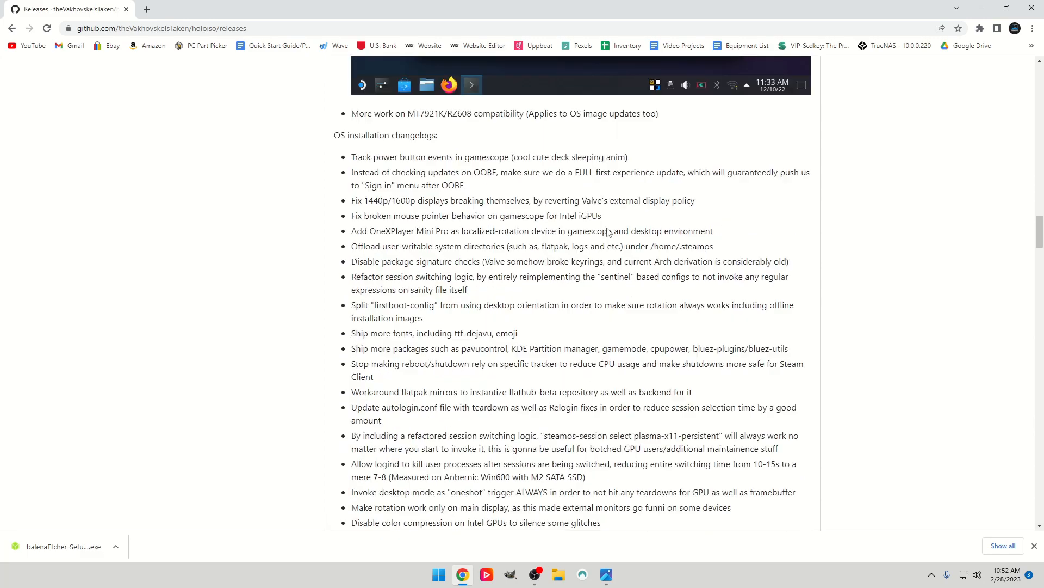
pyautogui.scroll(-3)
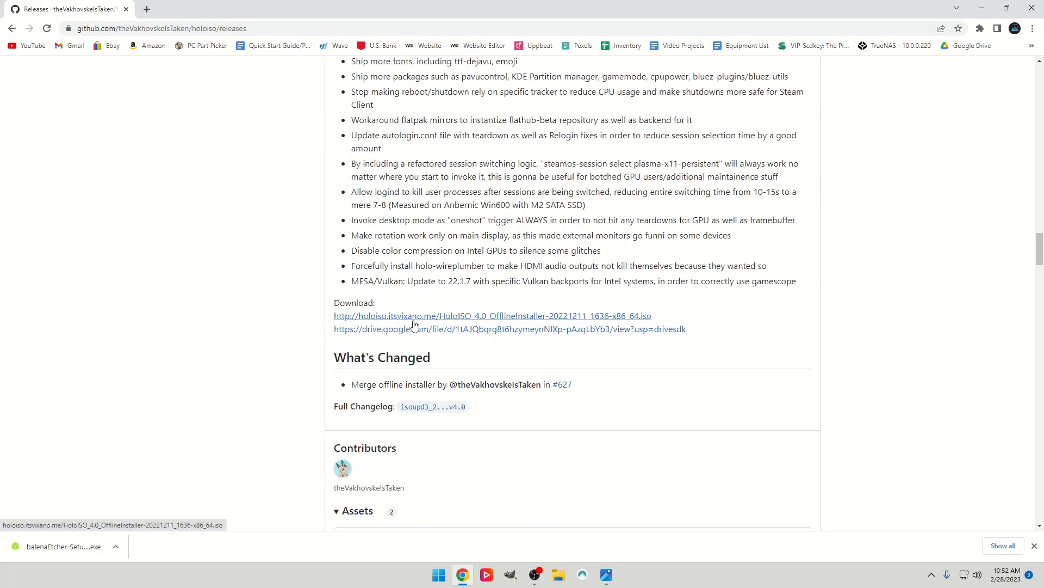
pyautogui.moveTo(513, 315)
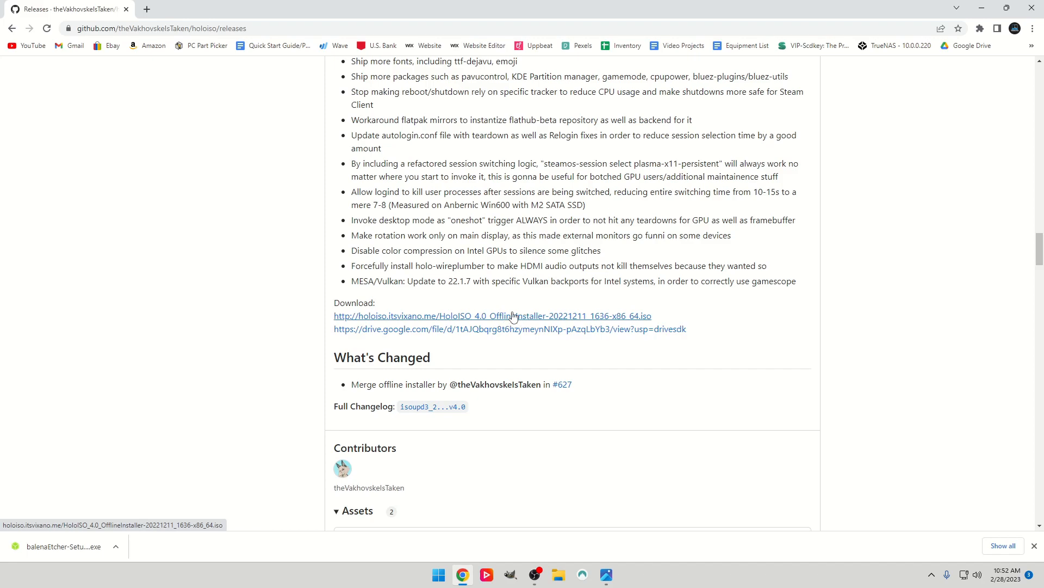
pyautogui.moveTo(496, 336)
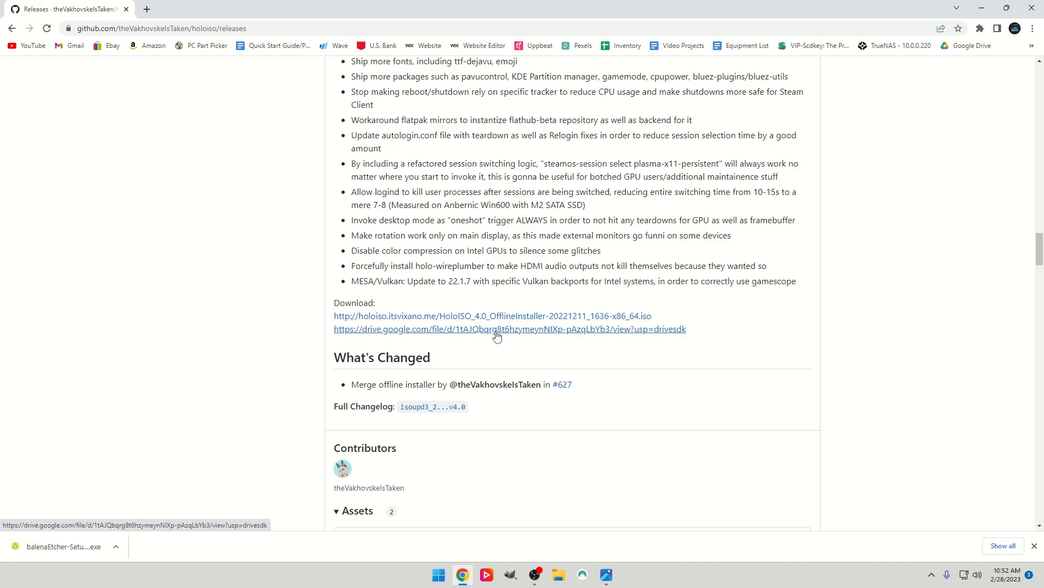
# Download the 2.7 GB HoloISO 4.0 offline ISO from Google Drive to the Desktop, bypassing the scan warning
pyautogui.click(509, 329)
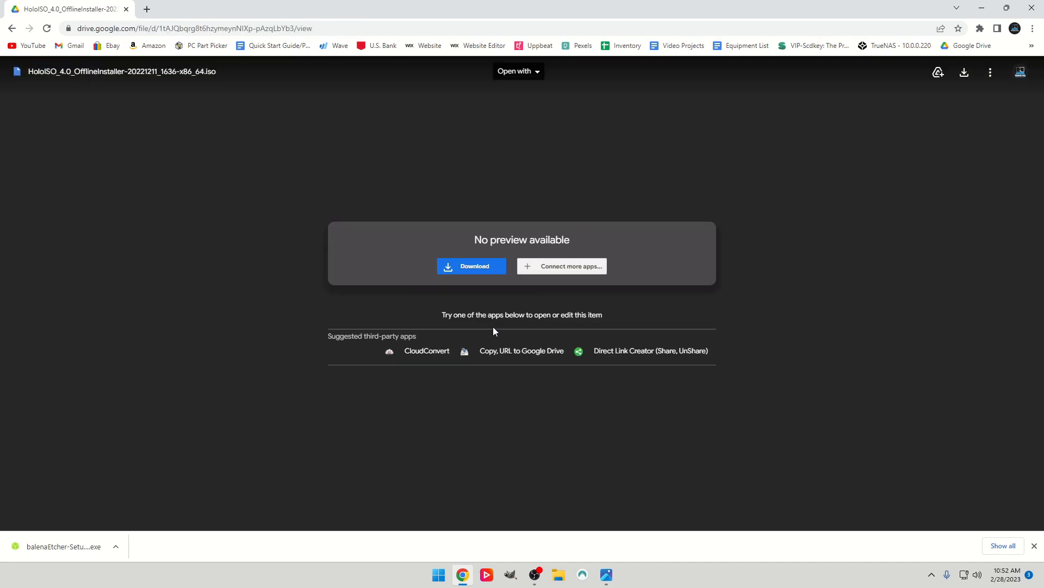
pyautogui.moveTo(471, 266)
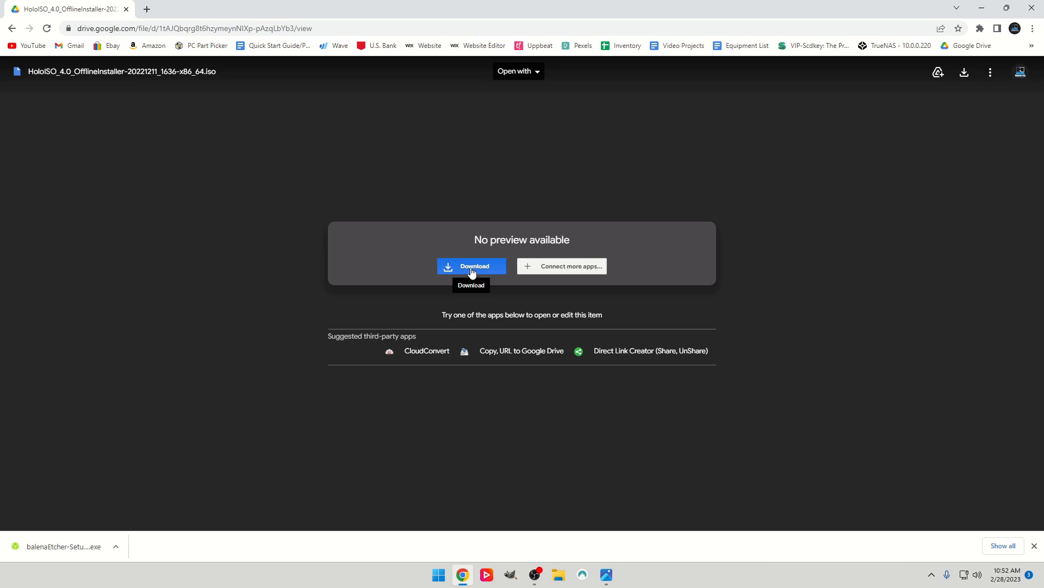
pyautogui.click(471, 266)
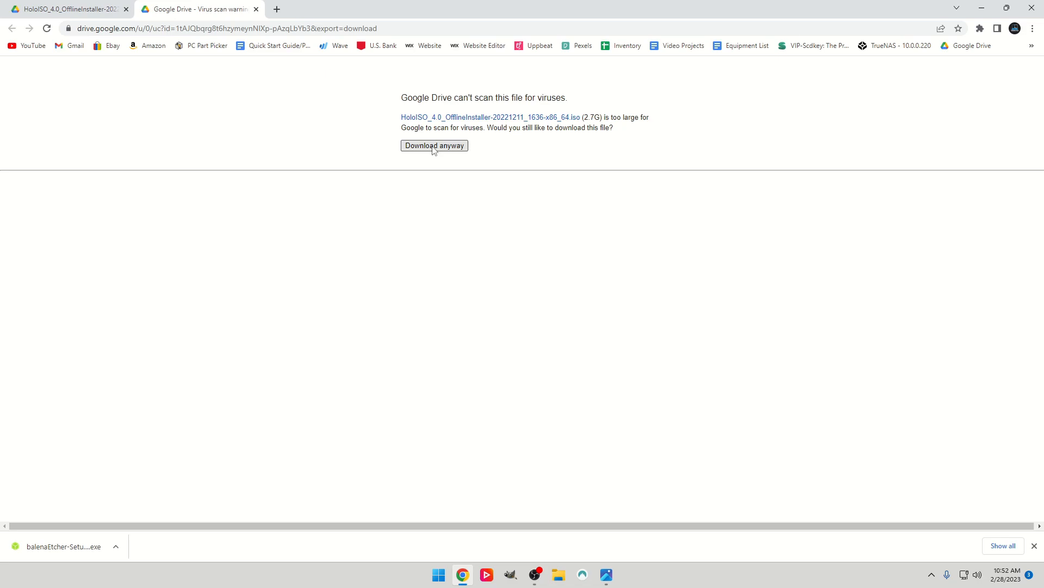
pyautogui.click(433, 145)
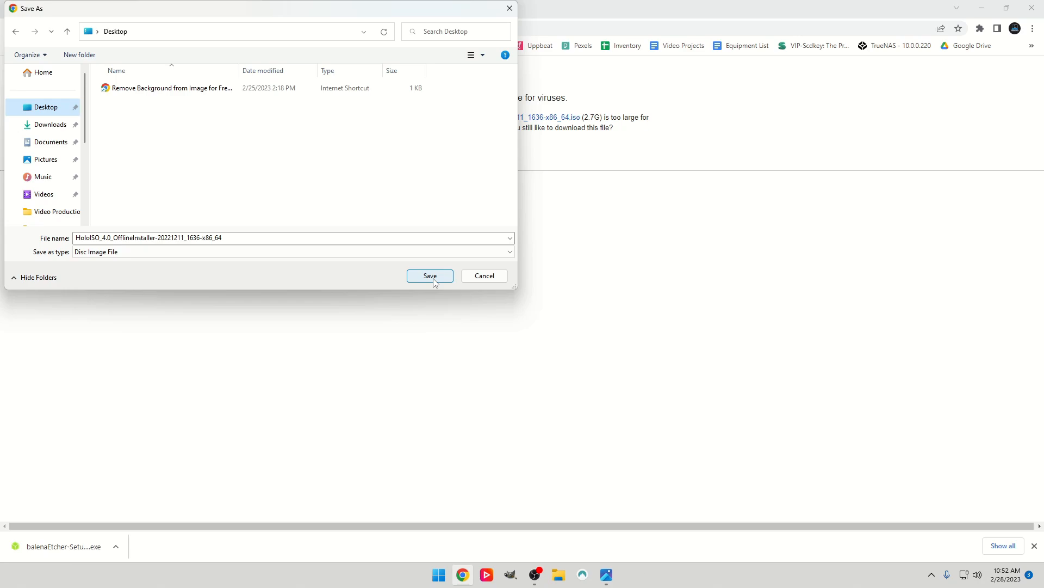
pyautogui.click(430, 275)
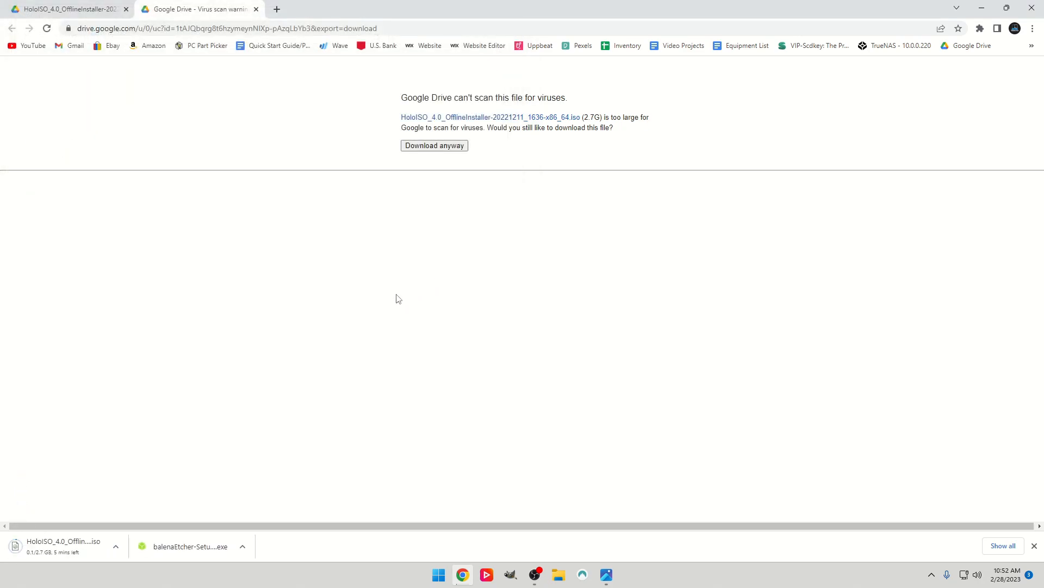
pyautogui.moveTo(241, 539)
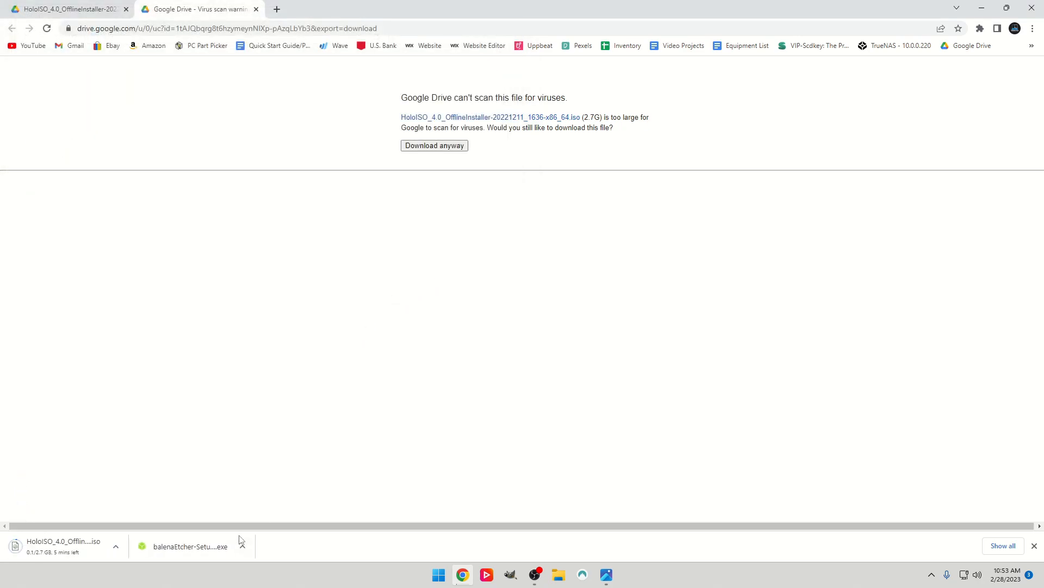
# Run balenaEtcher-Setup and accept the license to start installing
pyautogui.click(190, 546)
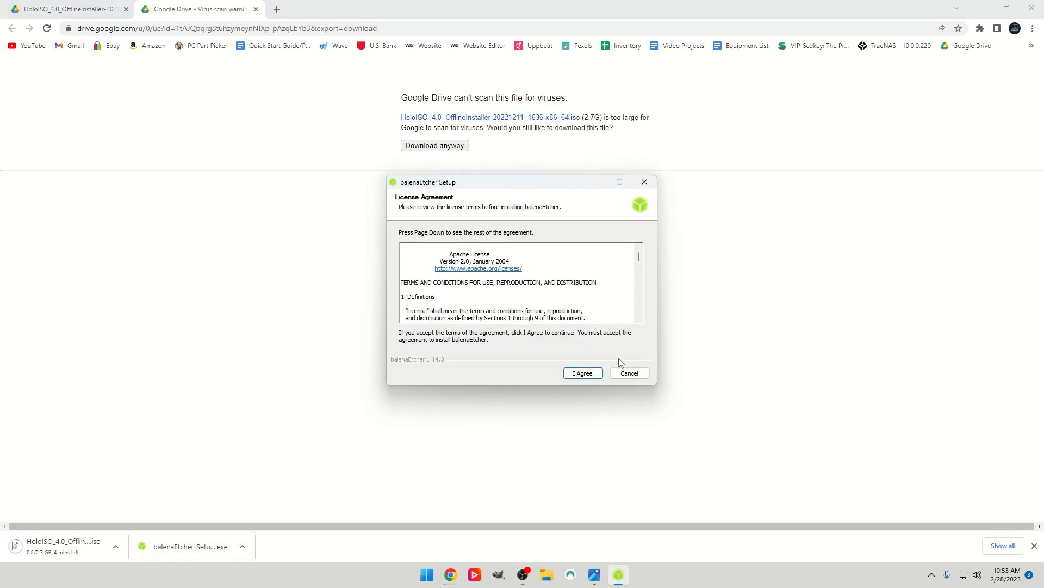
pyautogui.click(582, 373)
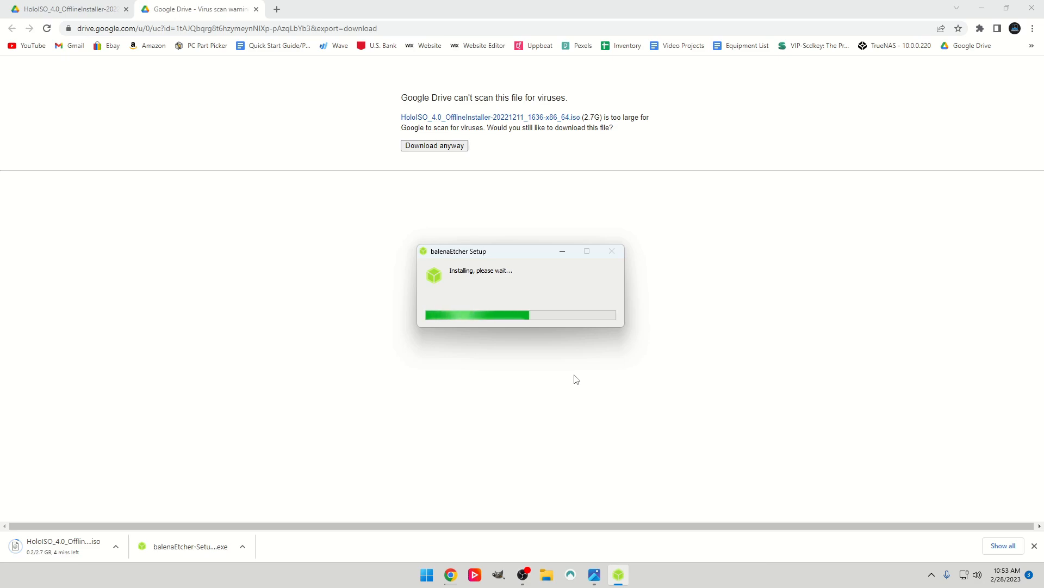
pyautogui.moveTo(583, 379)
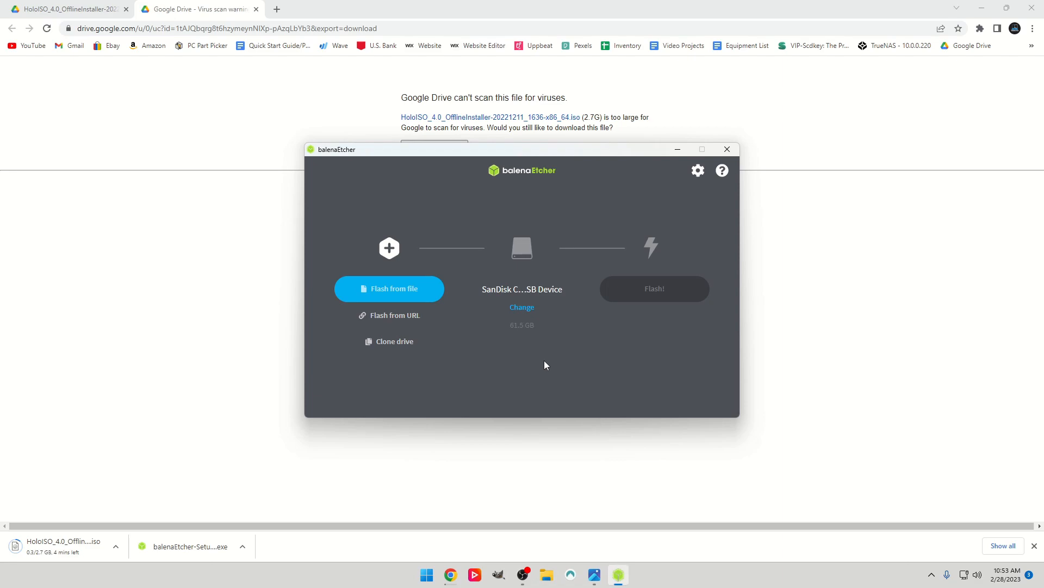
pyautogui.moveTo(51, 563)
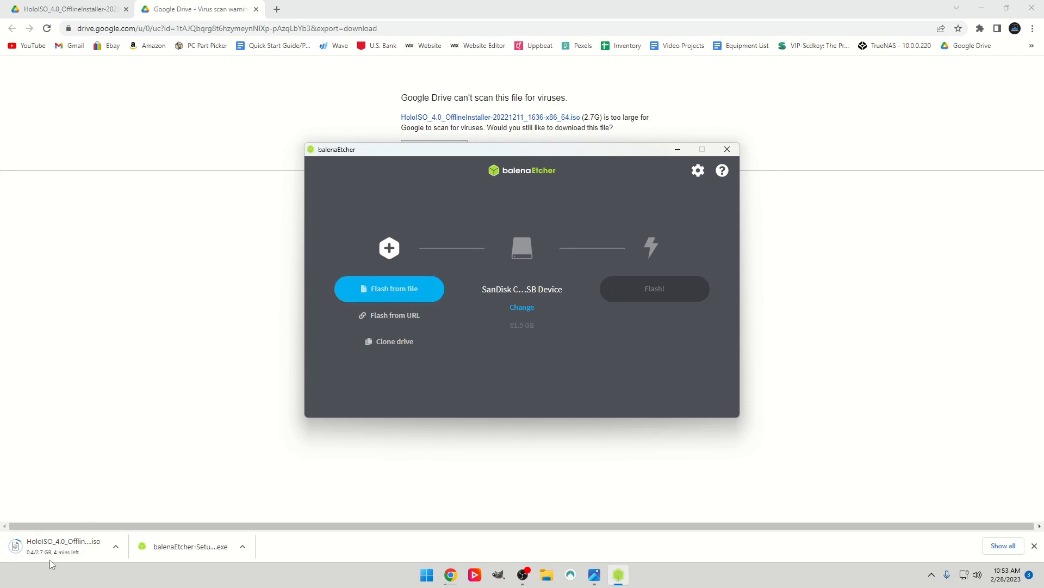
pyautogui.moveTo(66, 513)
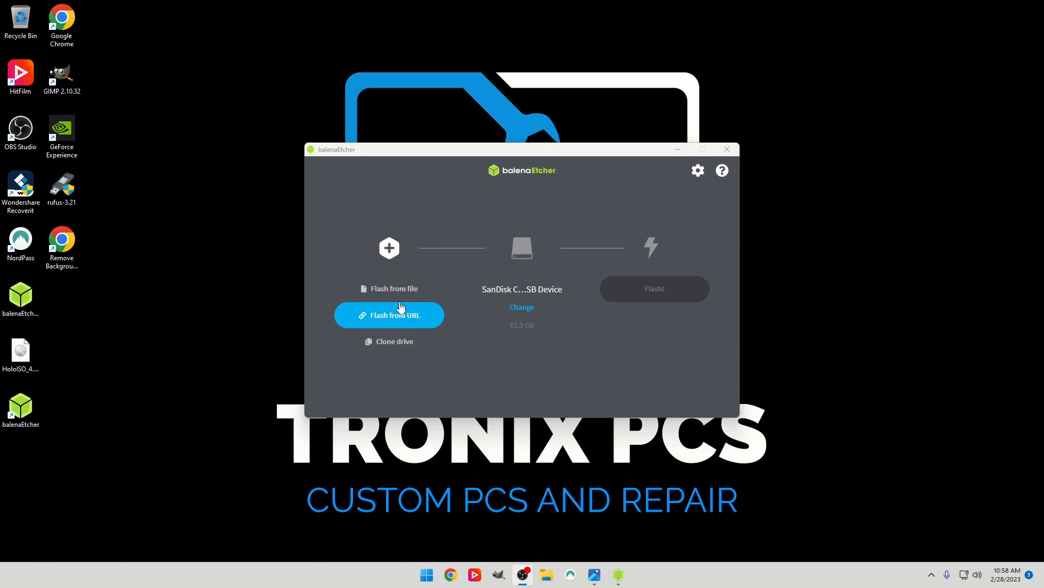
# Flash from file: select the HoloISO 4.0 ISO on the Desktop as the image
pyautogui.click(395, 288)
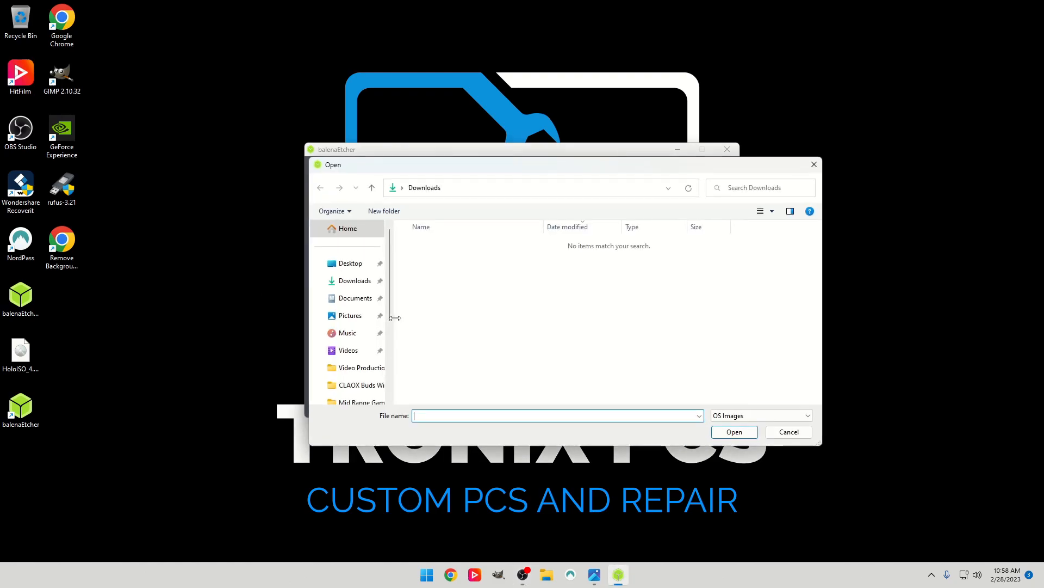
pyautogui.click(350, 262)
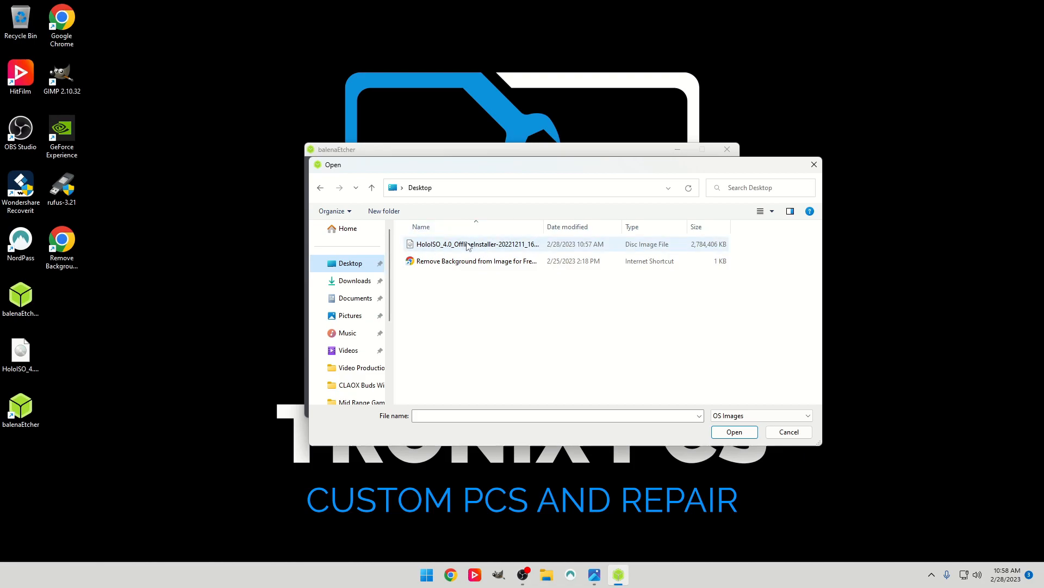
pyautogui.click(475, 244)
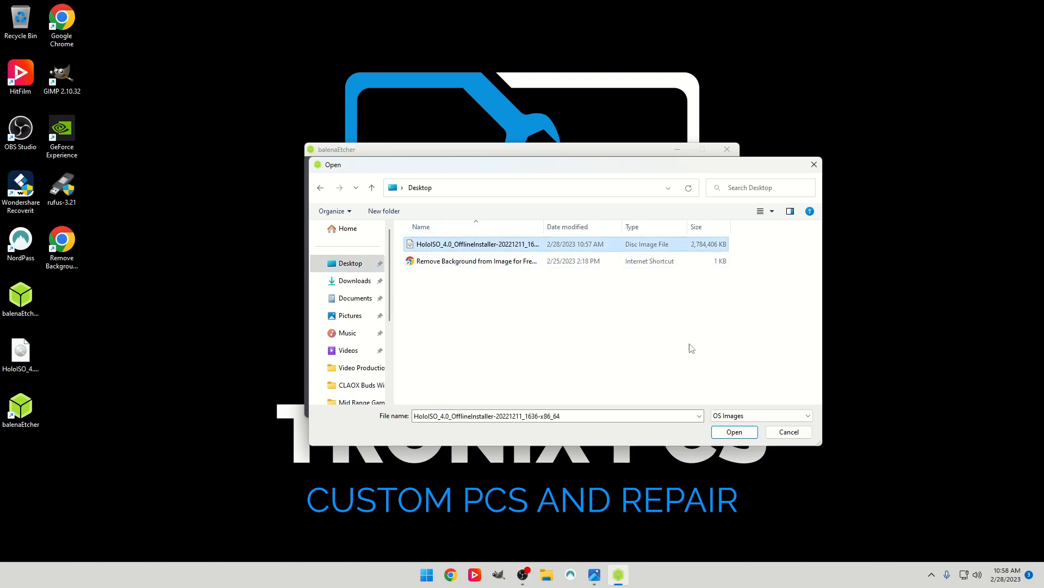
pyautogui.click(734, 432)
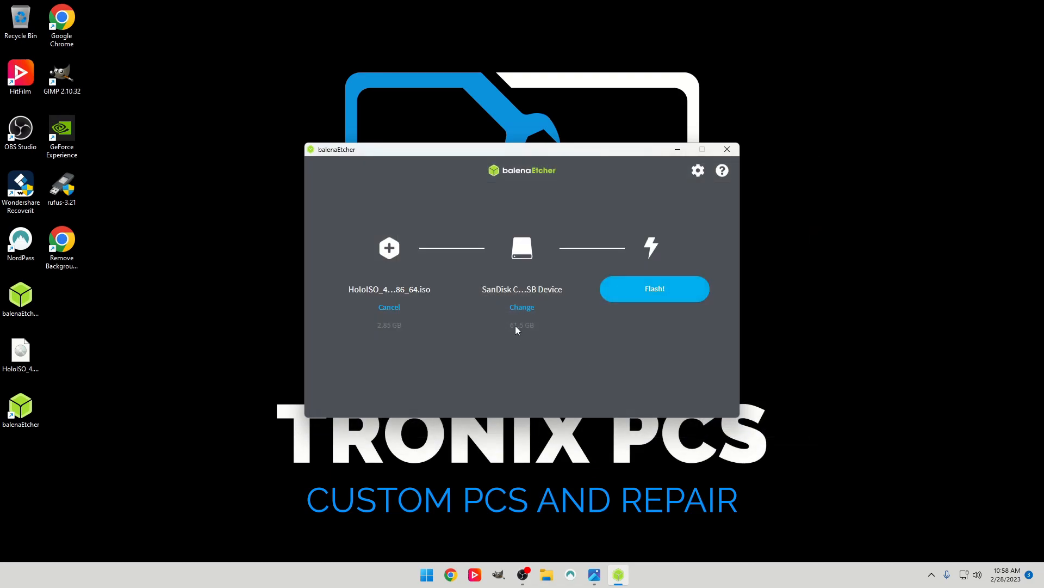
# Select the SanDisk Cruzer drive as target and start flashing
pyautogui.click(522, 307)
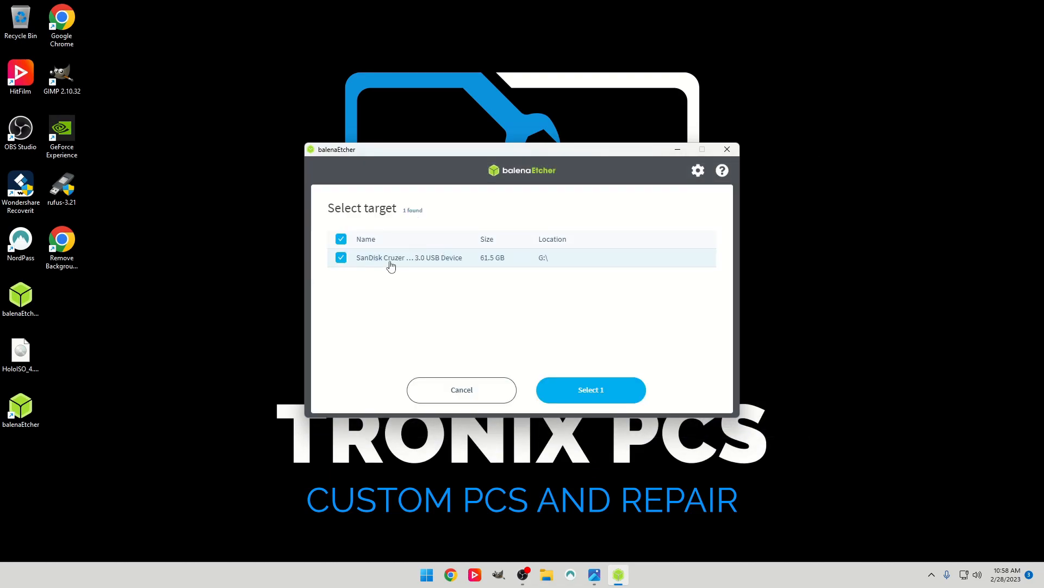
pyautogui.moveTo(430, 265)
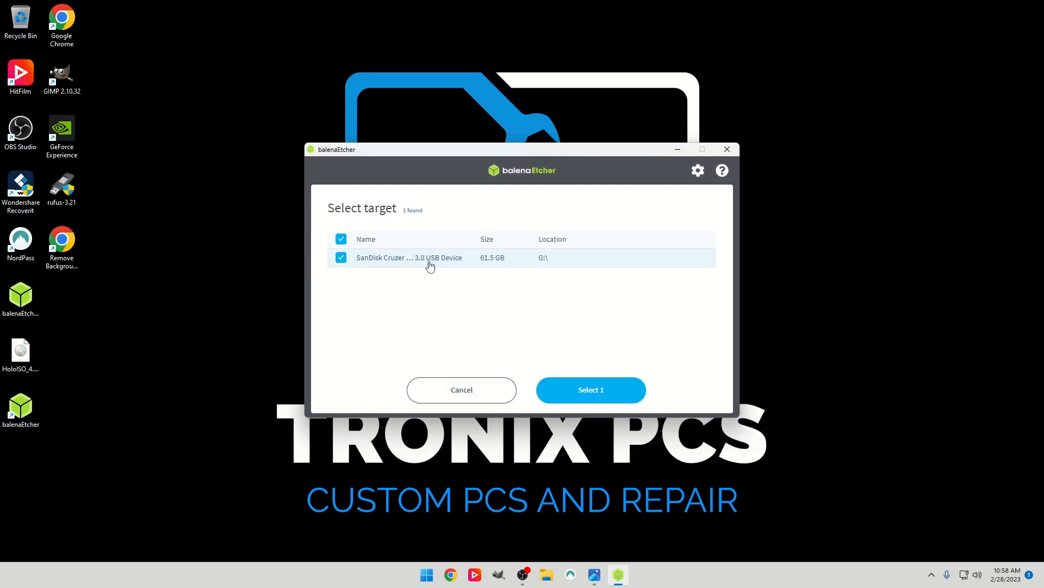
pyautogui.click(590, 390)
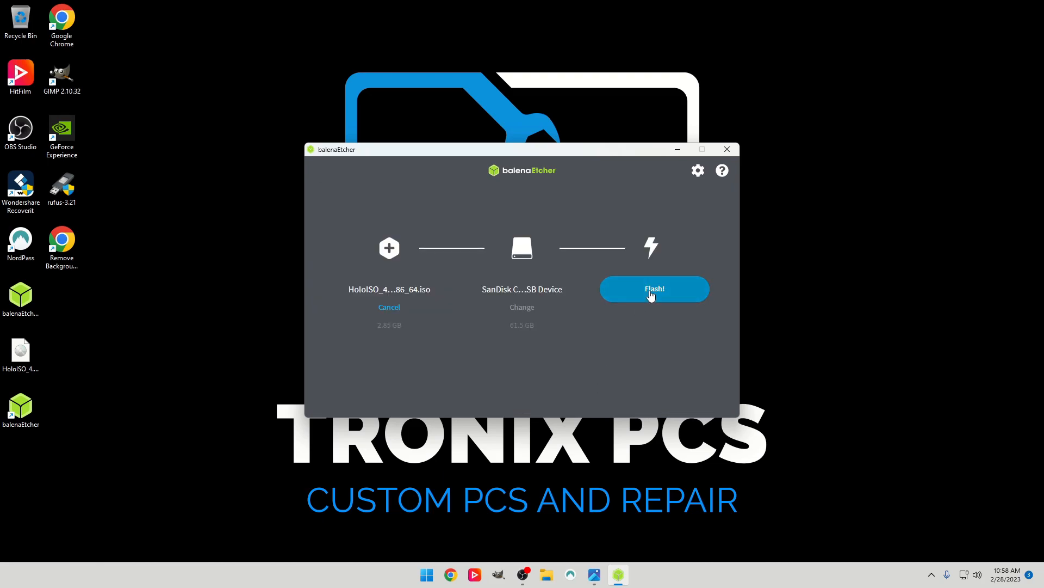
pyautogui.click(654, 288)
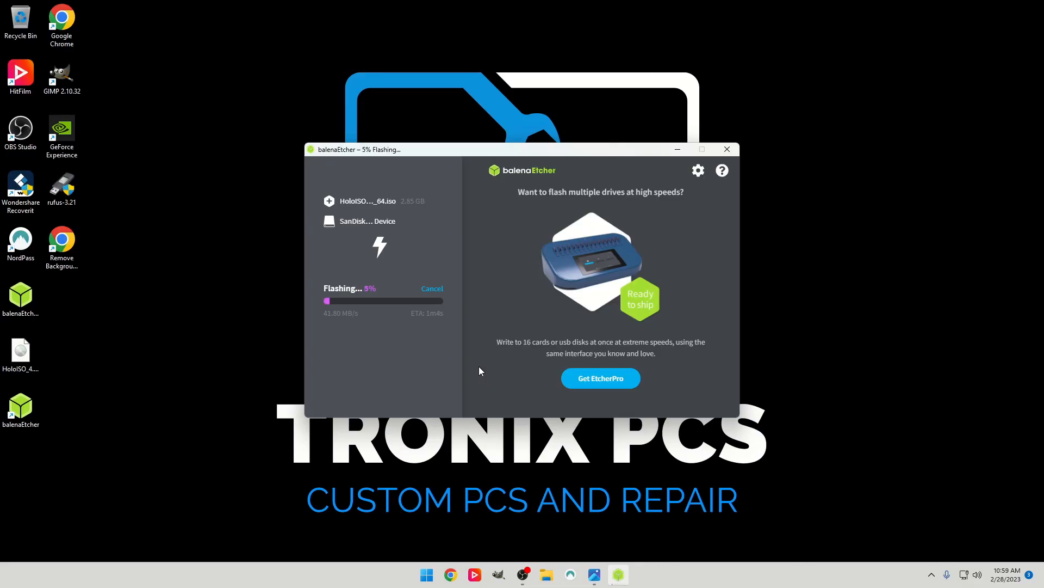